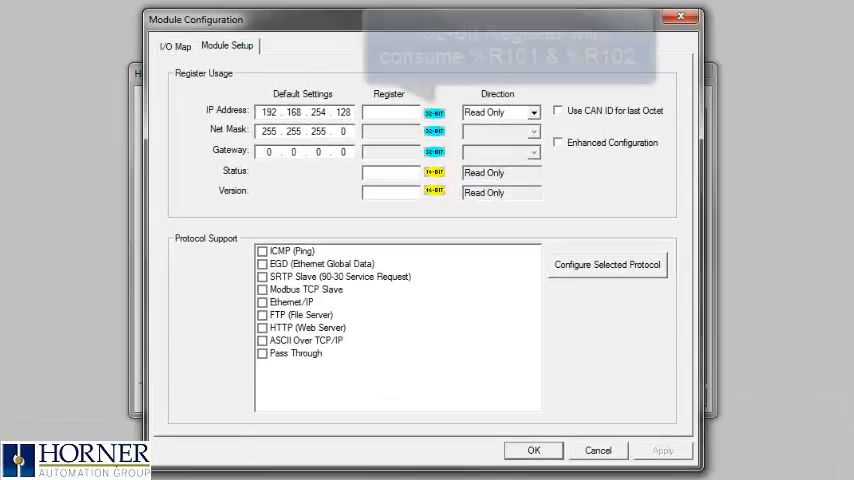
Step: Set IP address register R101 to Read/Write and enter R103 as the status register
{"action": "type", "text": "R101"}
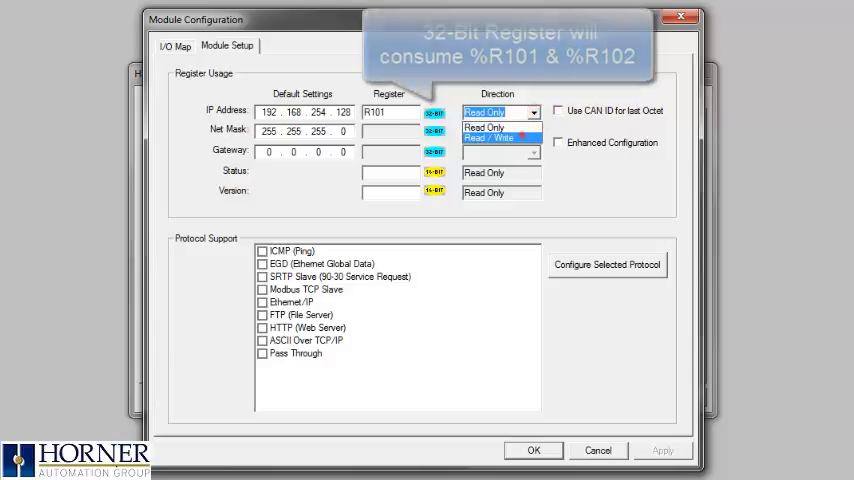
{"action": "left_click", "coordinate": [492, 138]}
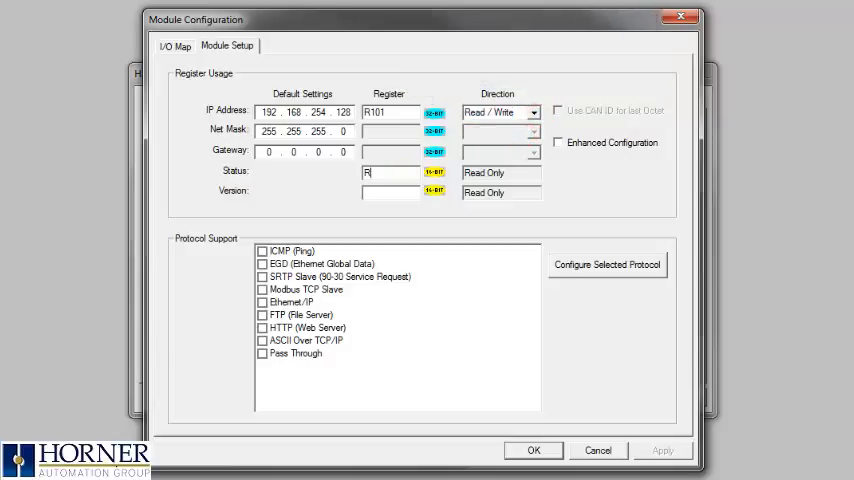
{"action": "left_click", "coordinate": [388, 192]}
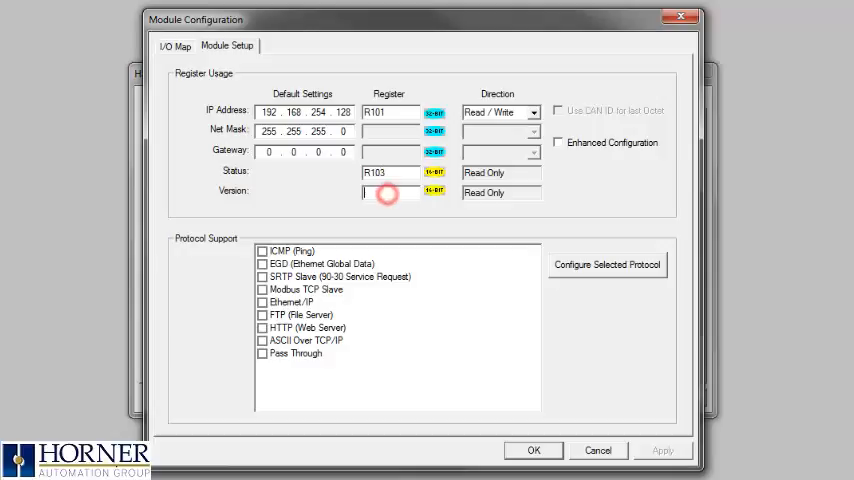